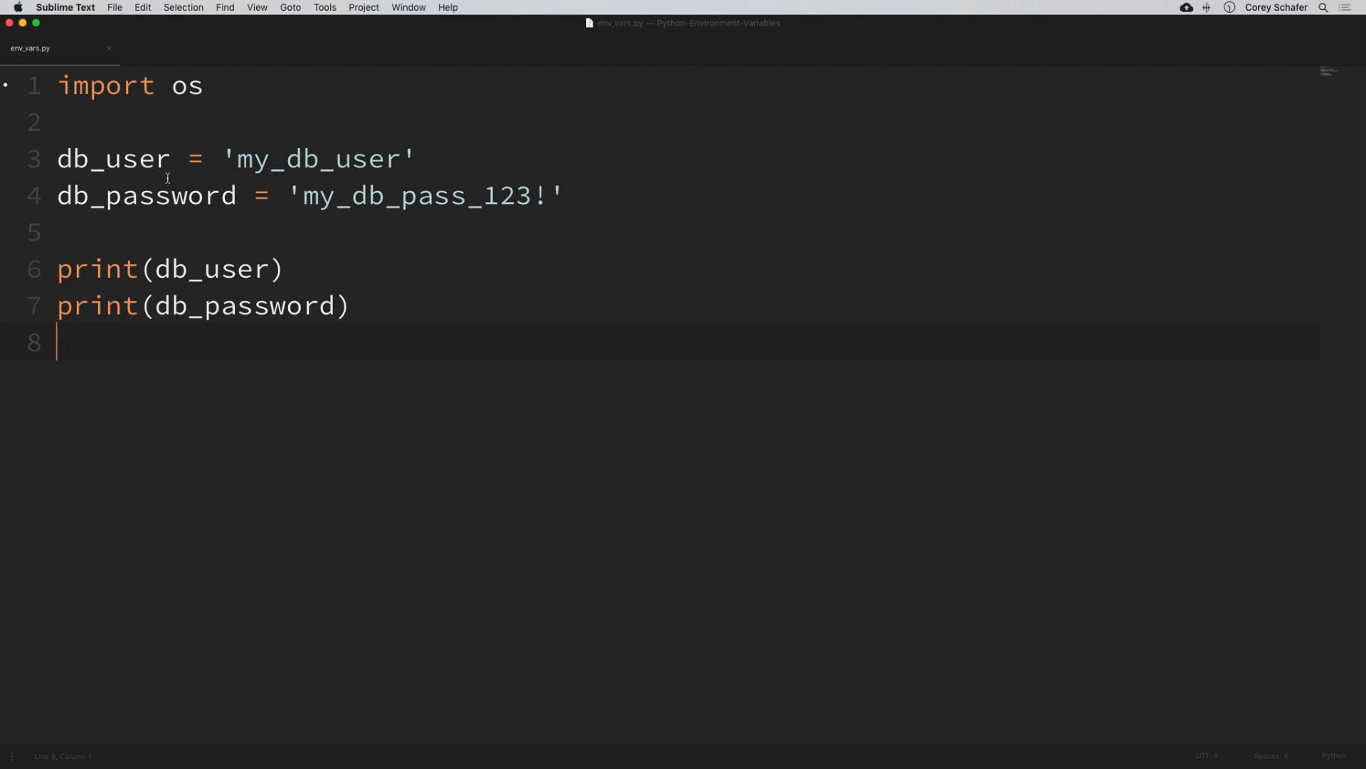
In Terminal, go to the home directory with cd and begin typing a nano command
{"action": "left_click", "coordinate": [407, 741]}
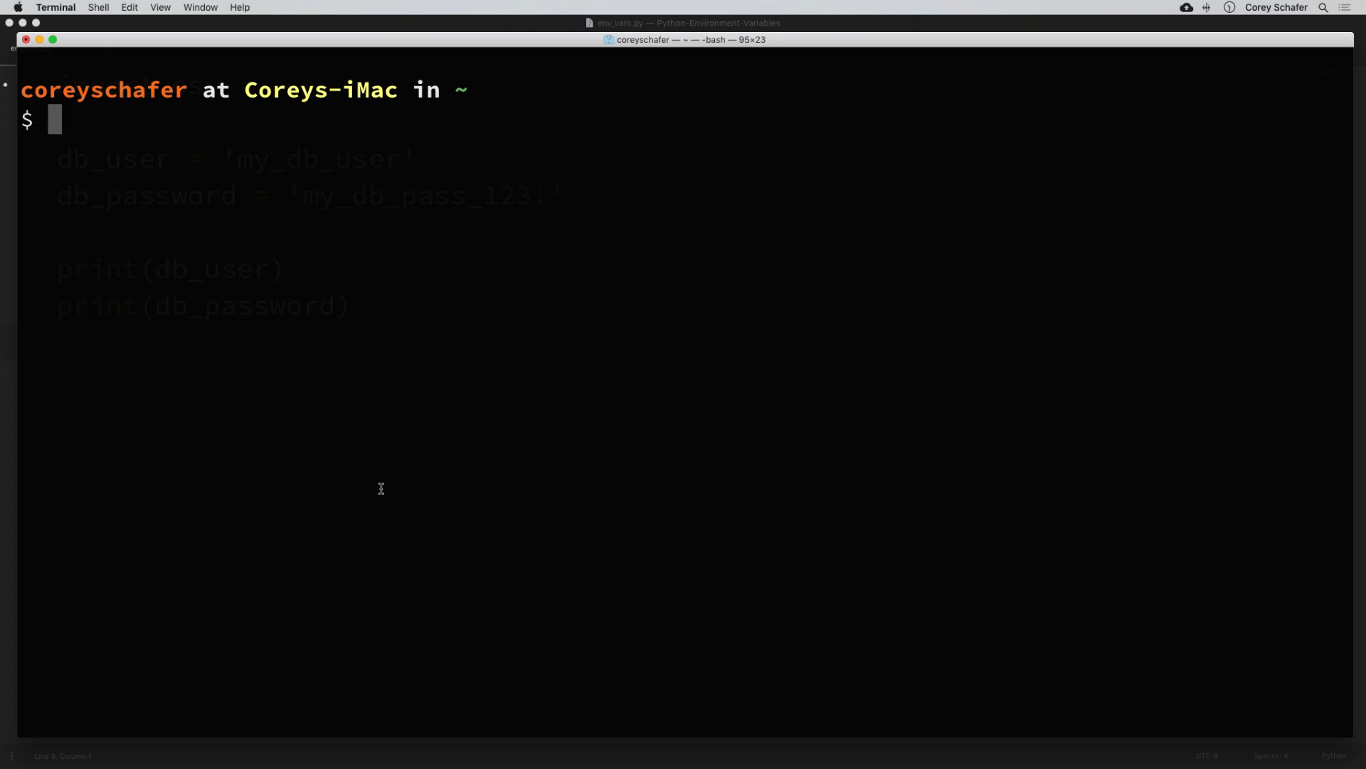
{"action": "type", "text": "cd"}
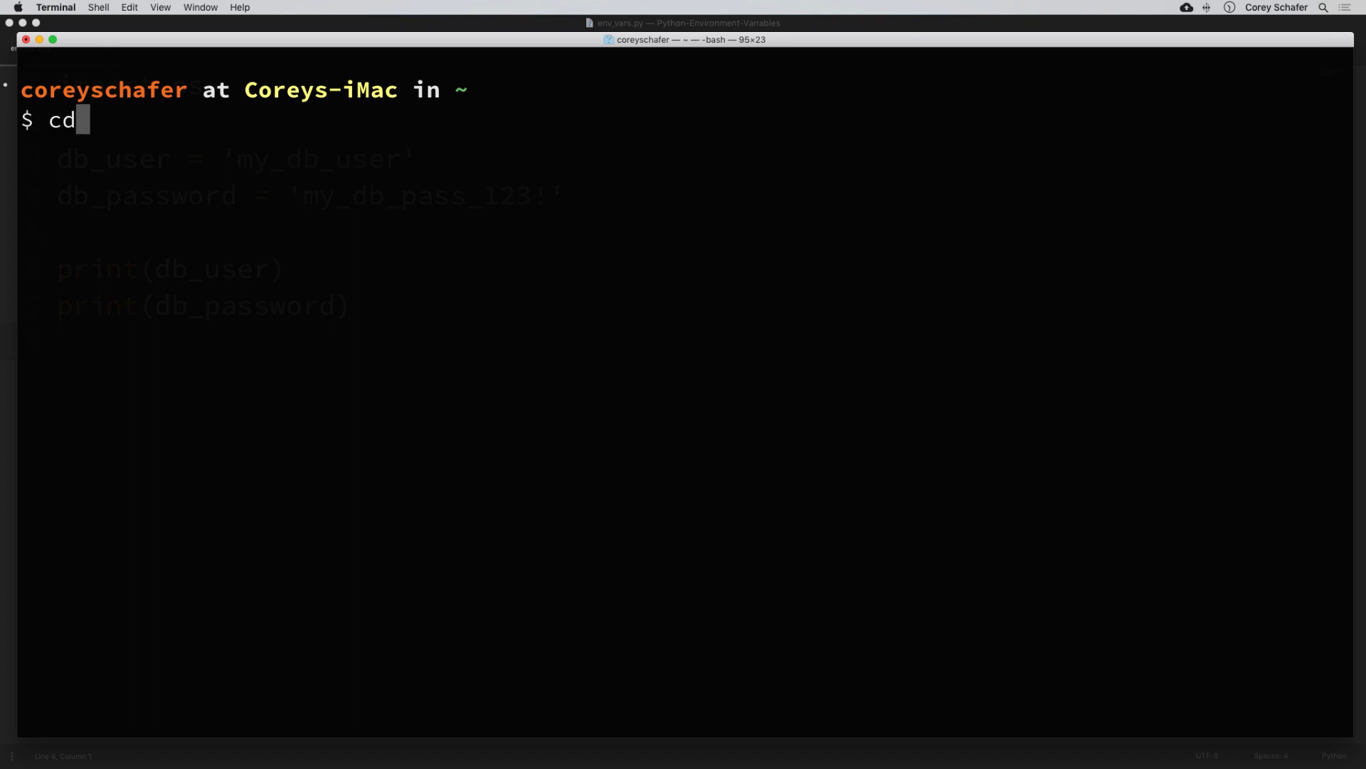
{"action": "key", "text": "backspace"}
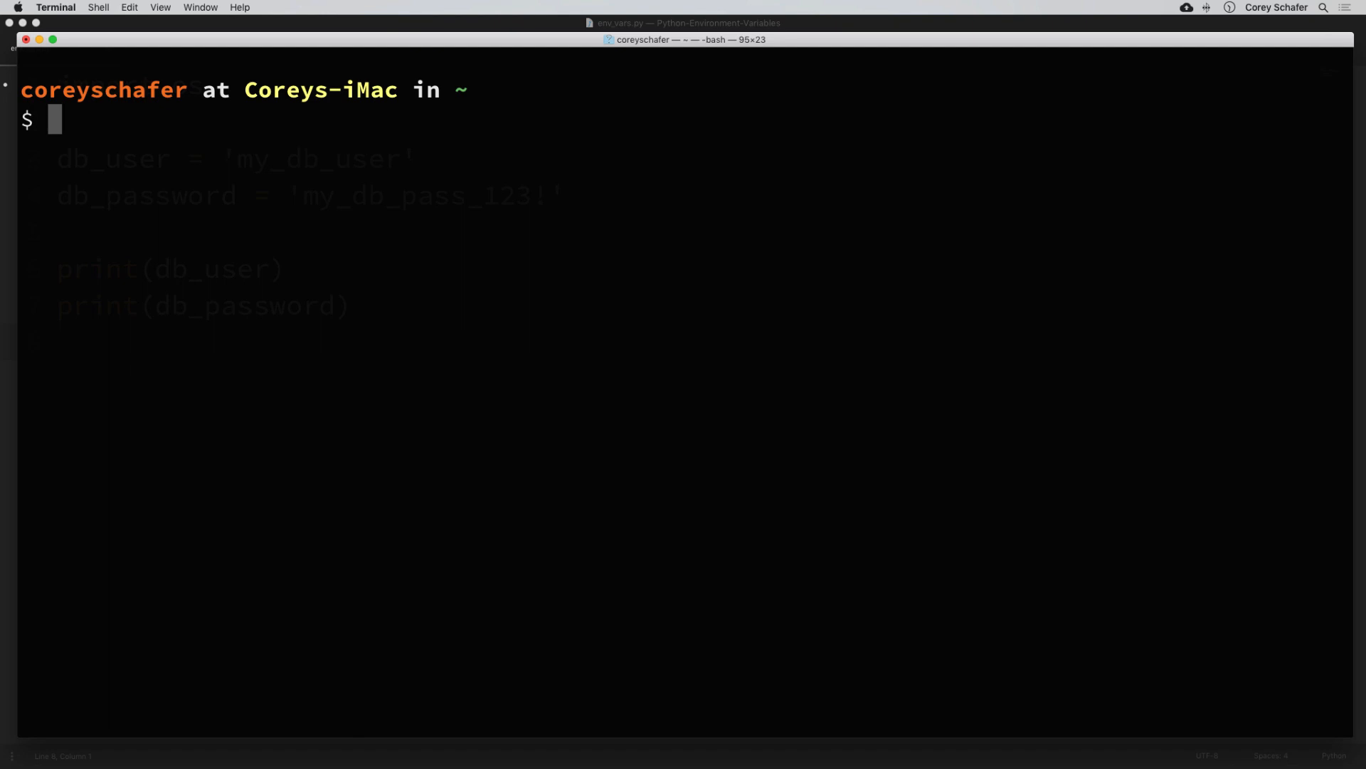
{"action": "type", "text": "nano"}
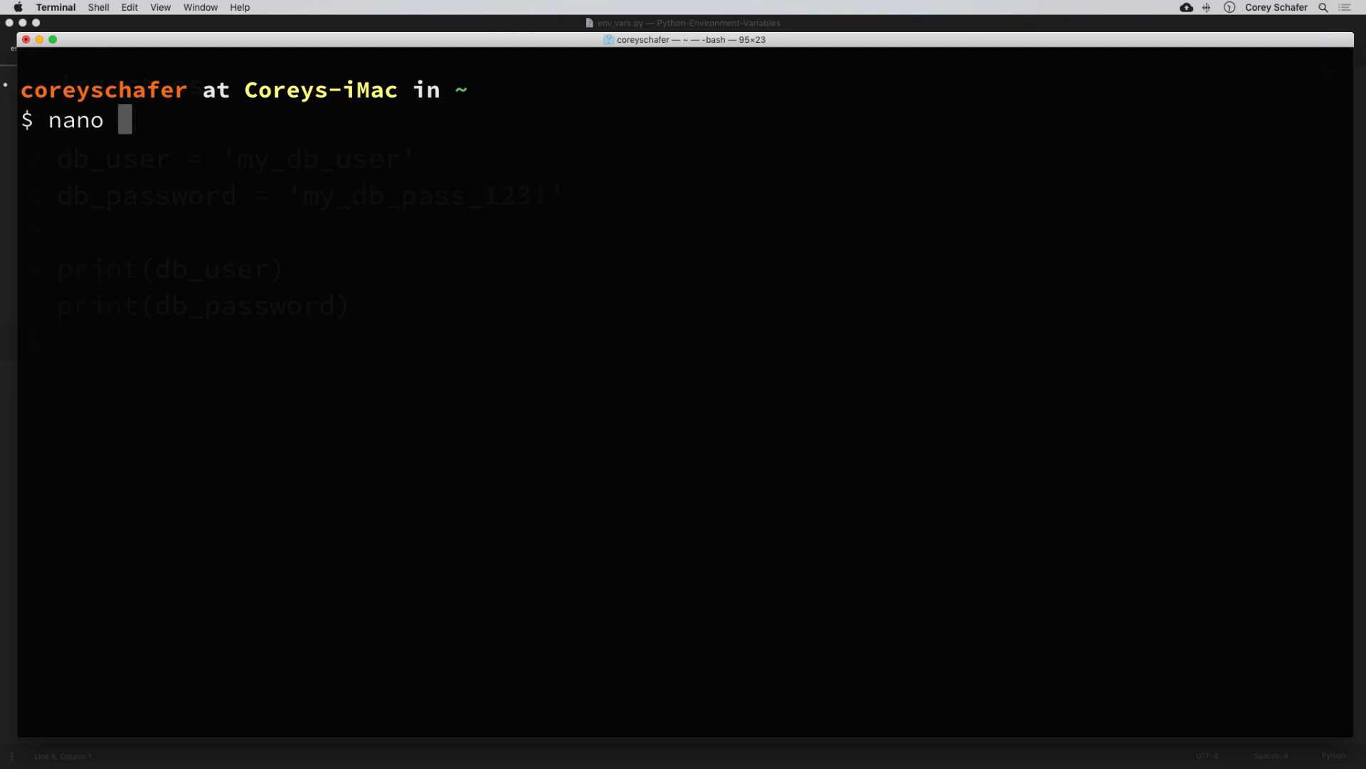
Open ~/.bash_profile in nano and add an empty export DB_USER="" line at the top
{"action": "type", "text": ".bash_"}
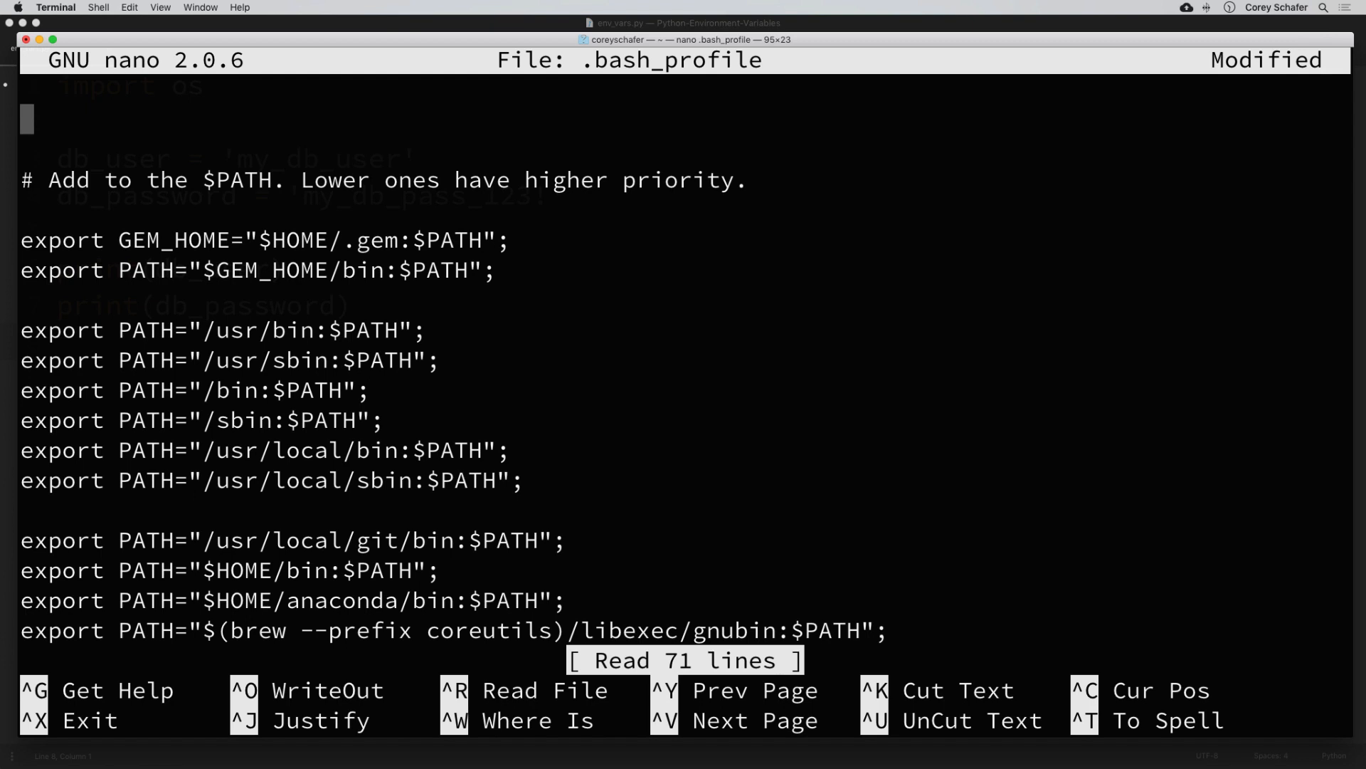
{"action": "type", "text": "ex"}
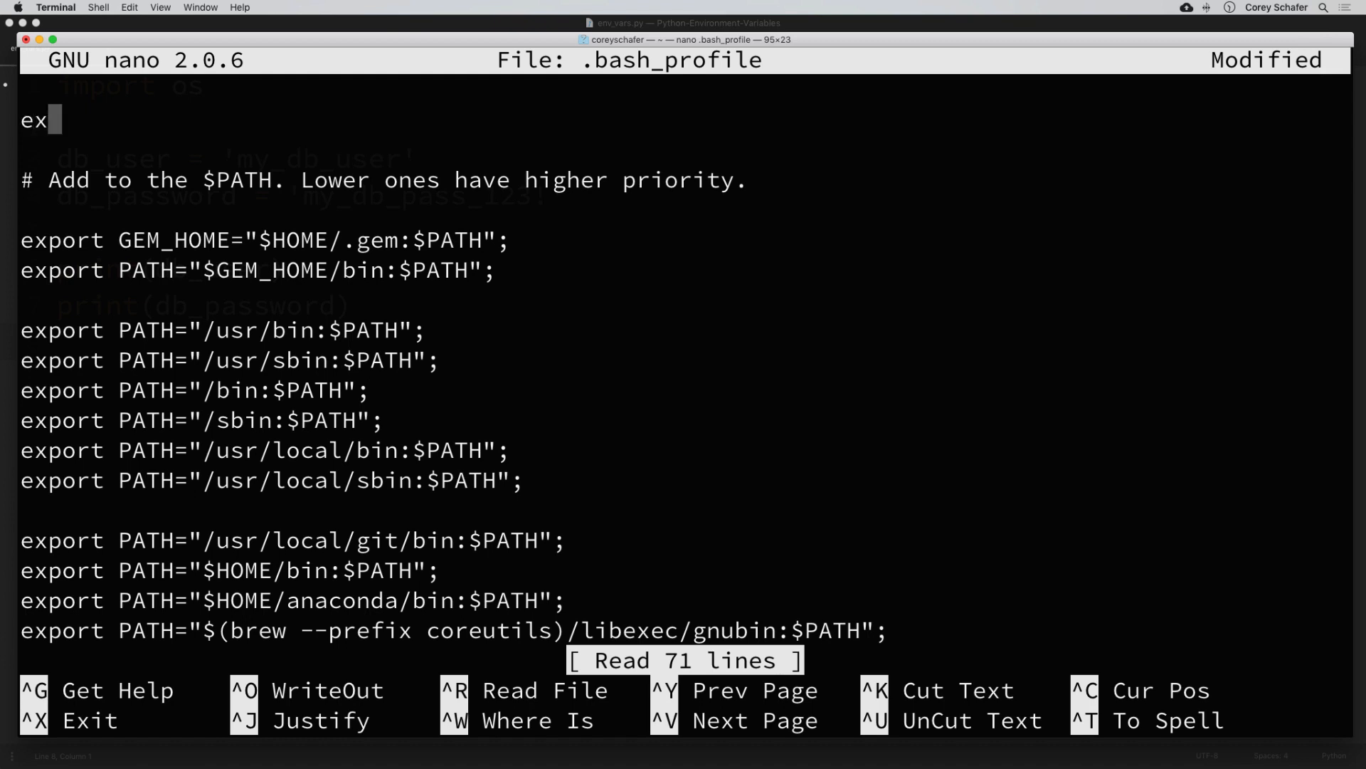
{"action": "type", "text": "port"}
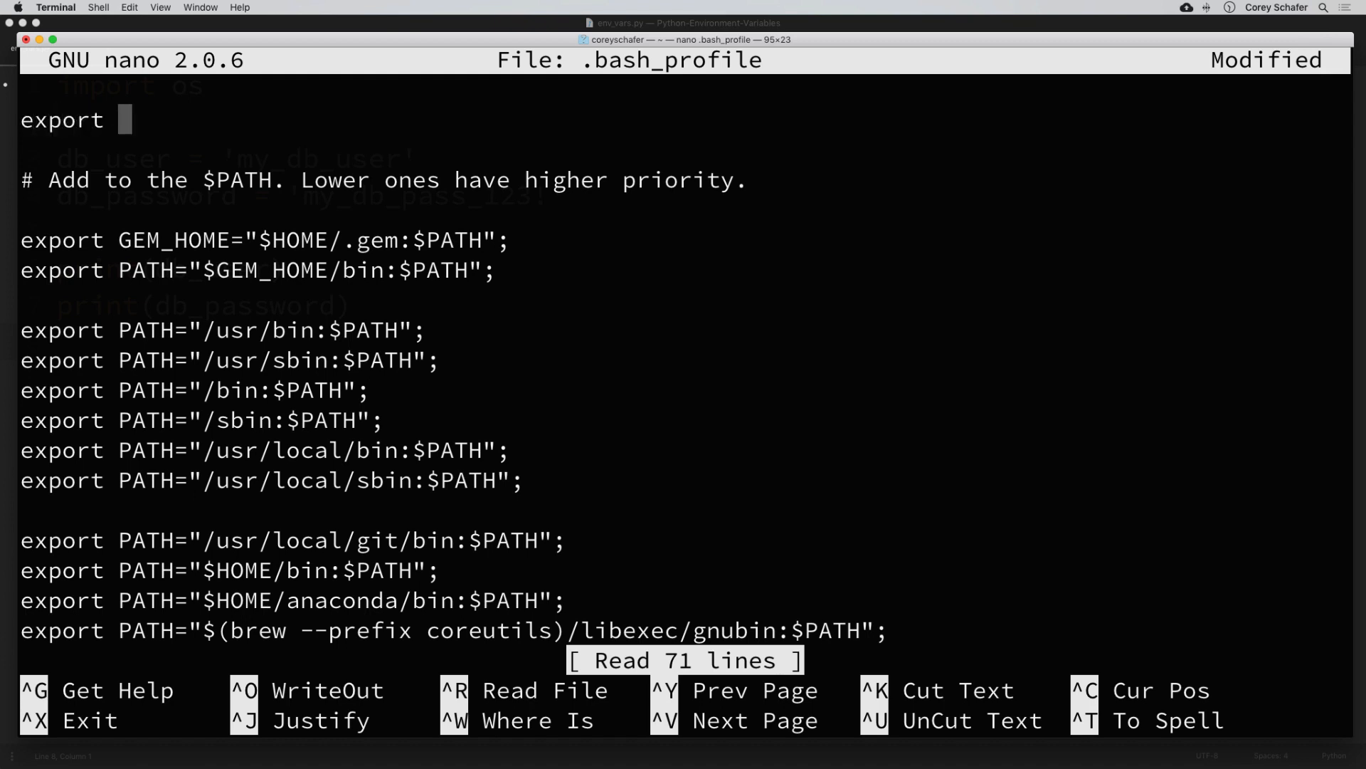
{"action": "type", "text": "DB_US"}
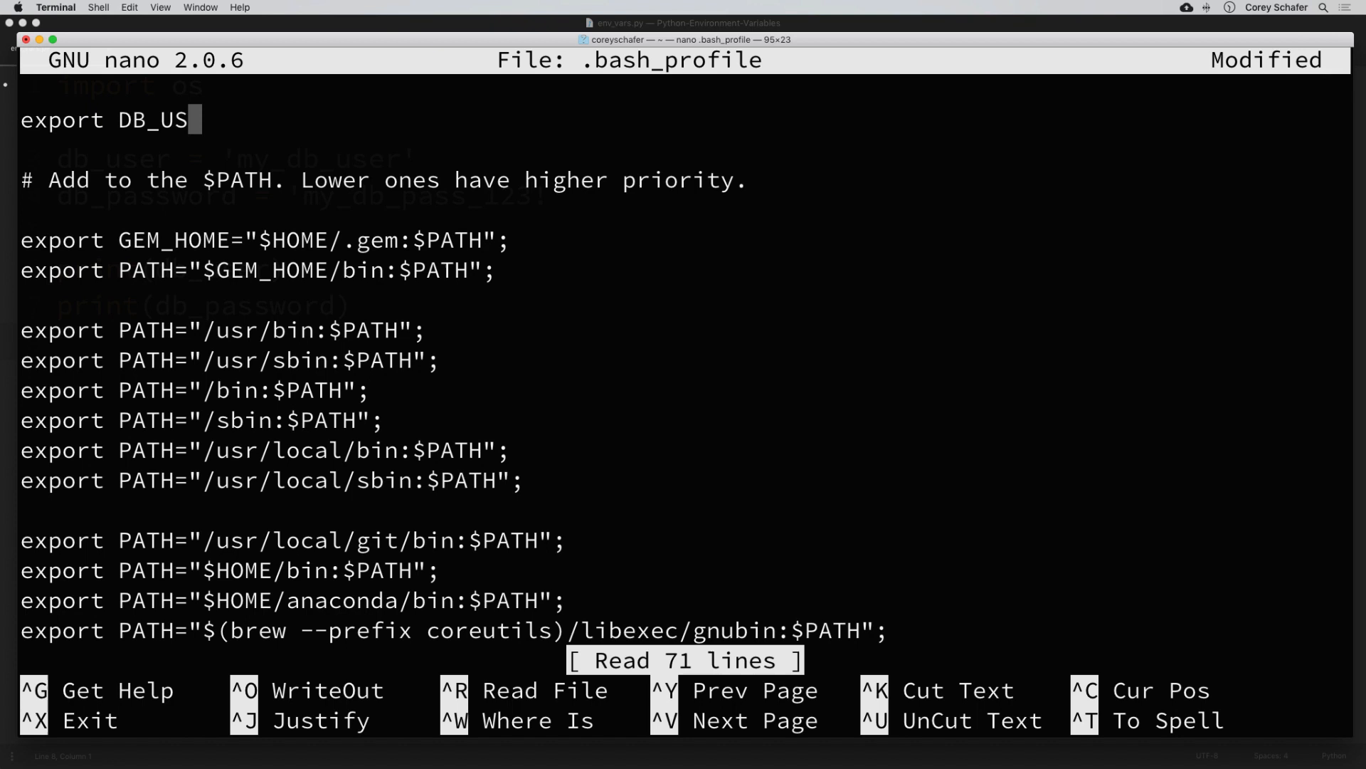
{"action": "type", "text": "ER"}
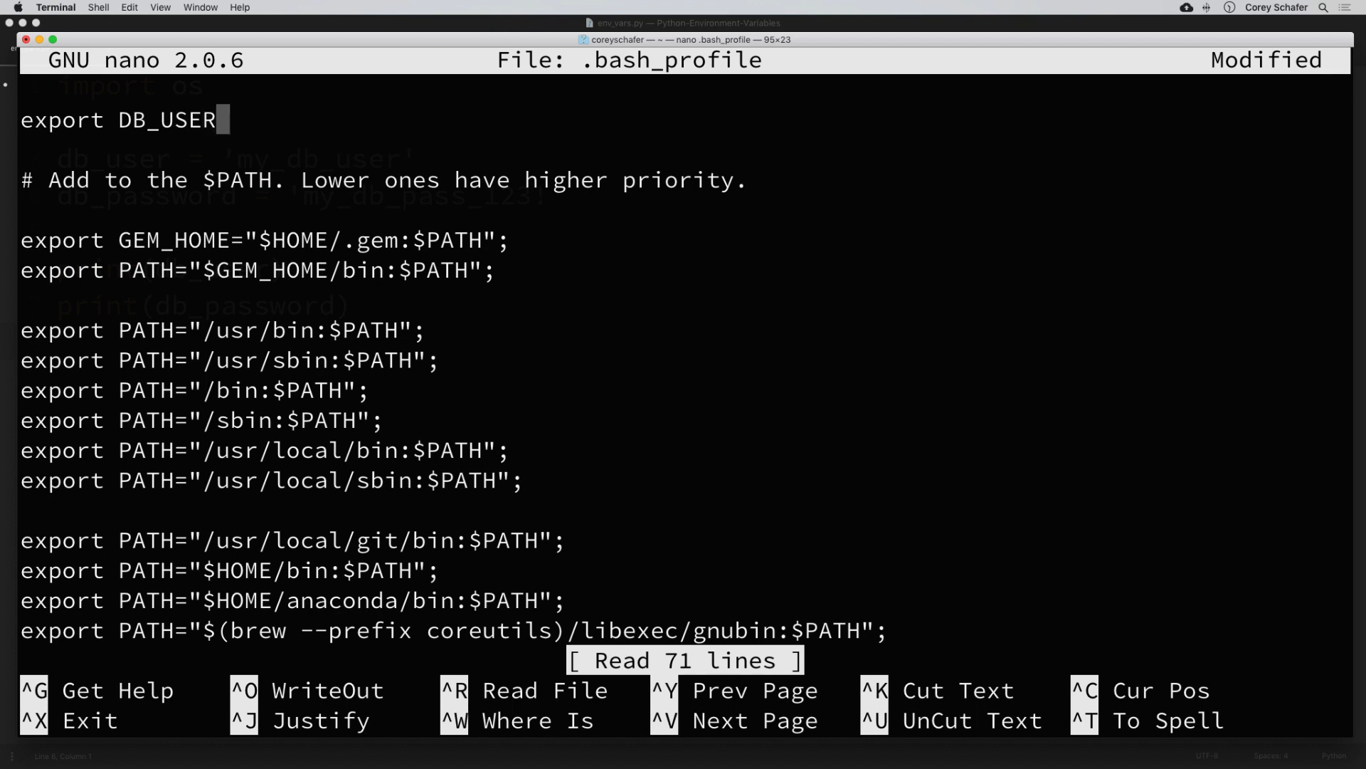
{"action": "type", "text": "=\"\""}
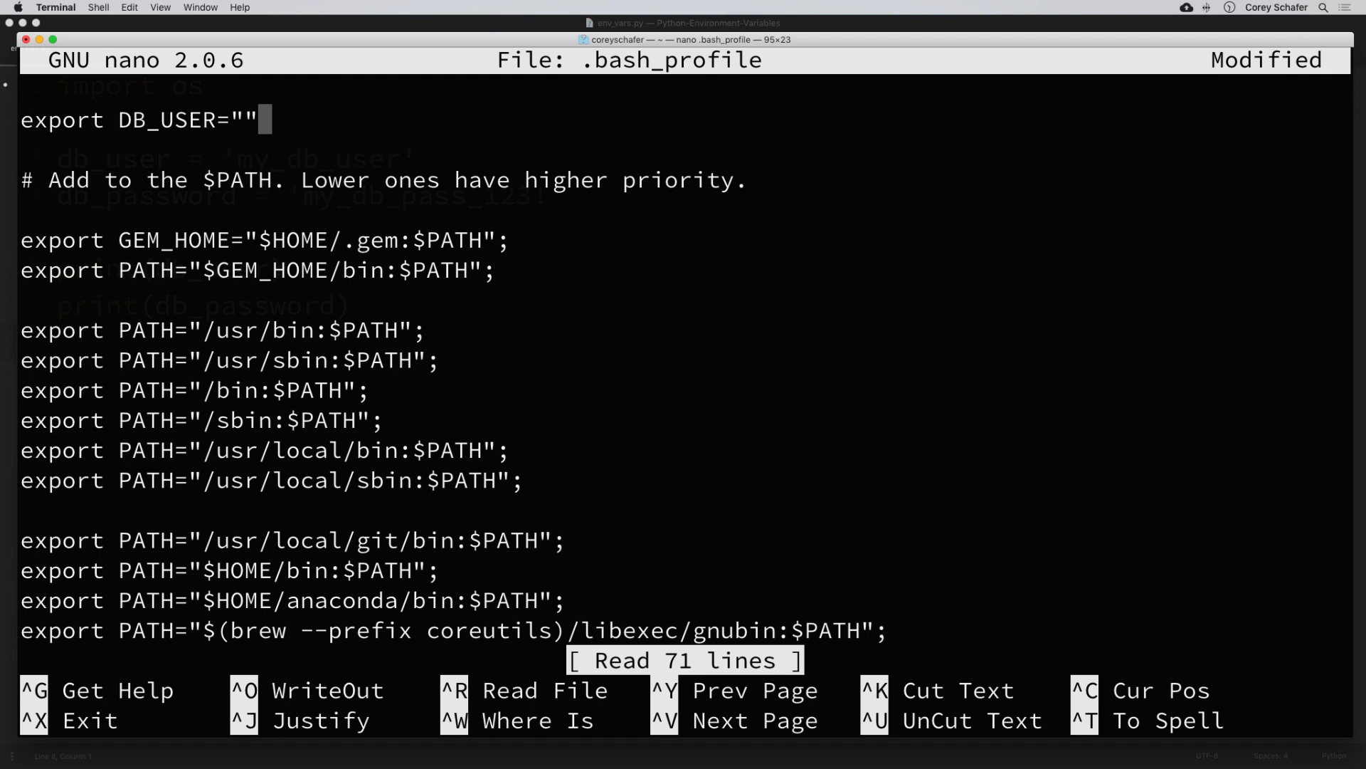
{"action": "key", "text": "Left"}
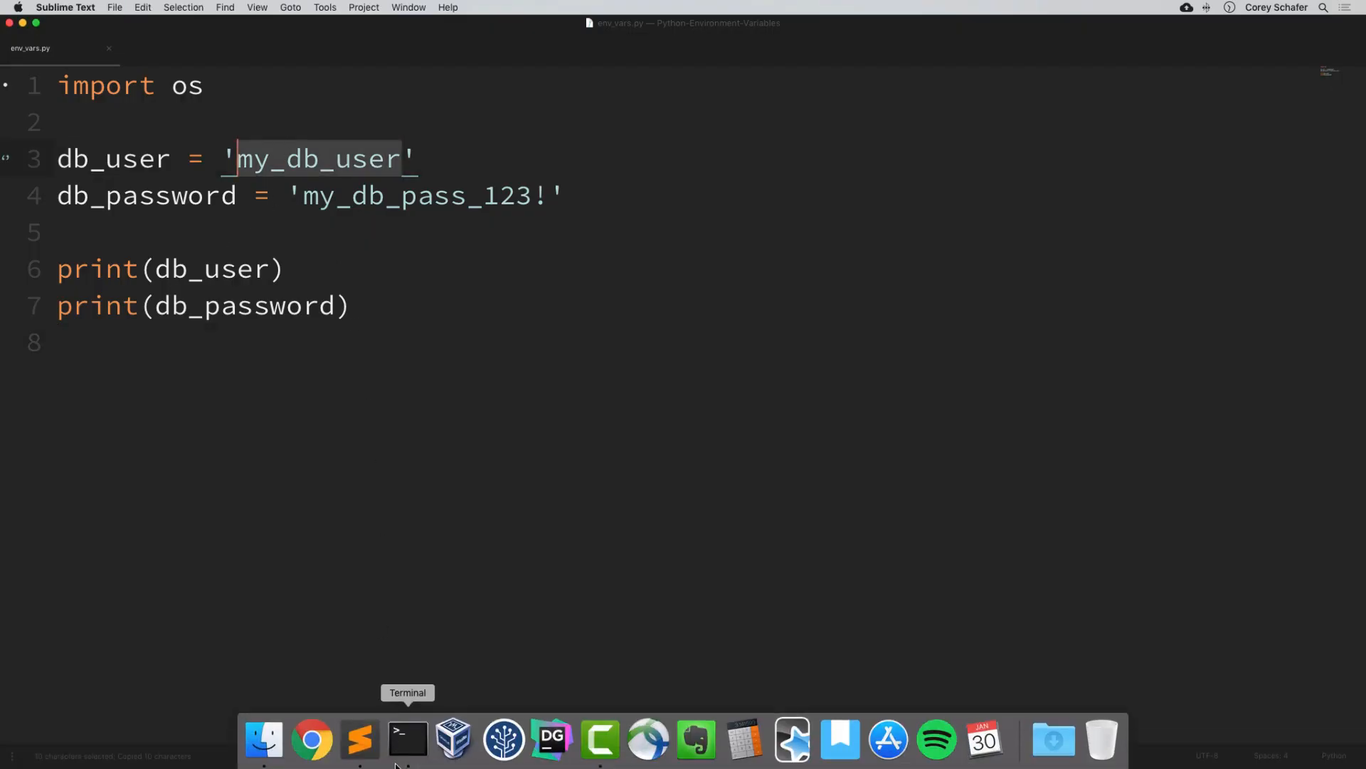
{"action": "left_click", "coordinate": [408, 739]}
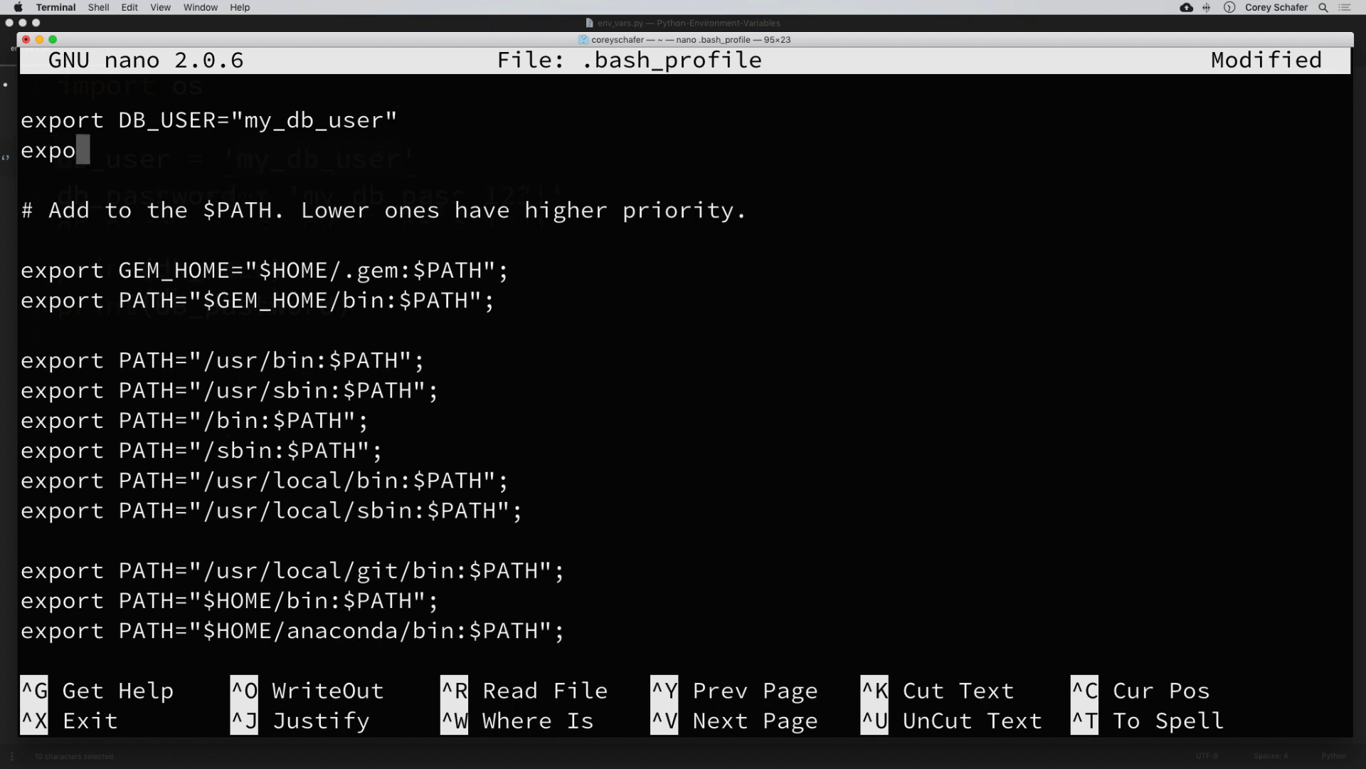
{"action": "type", "text": "rt DB_"}
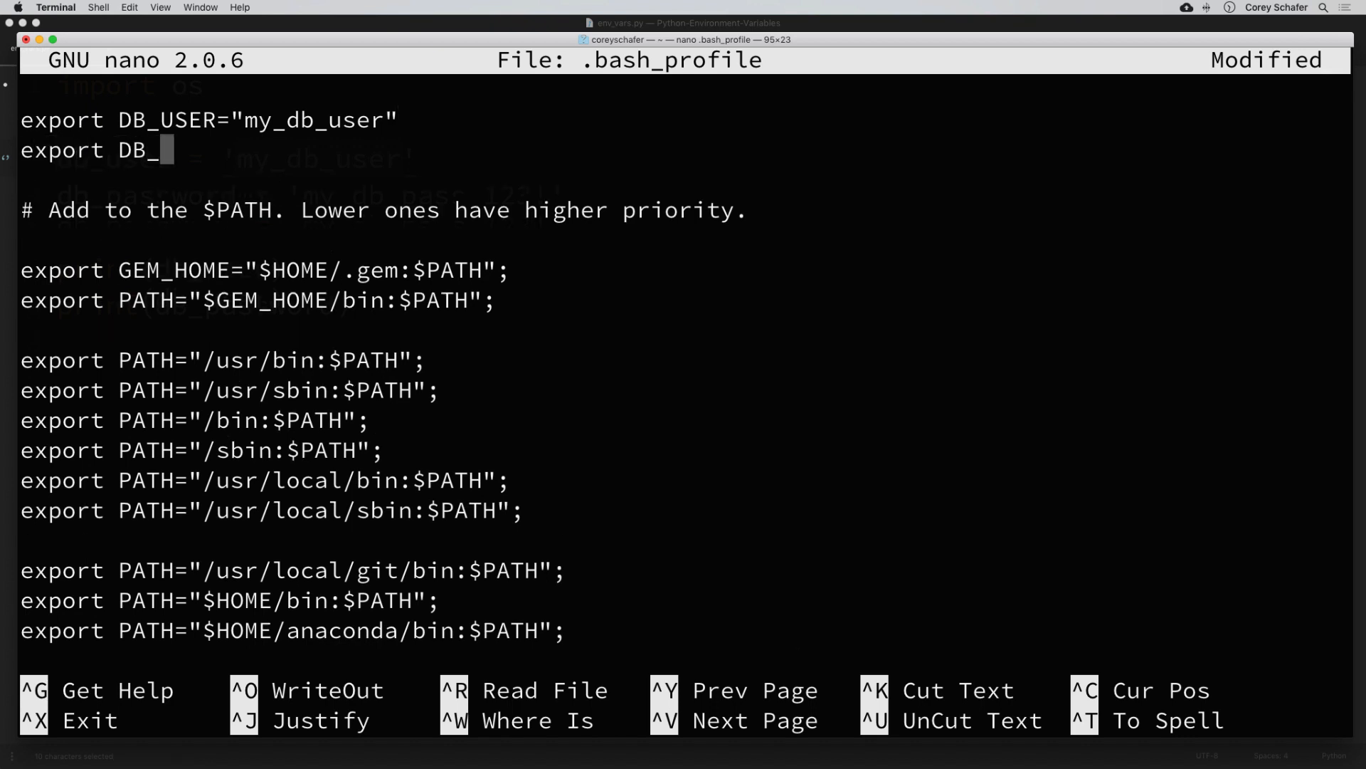
{"action": "type", "text": "PASS=\"\""}
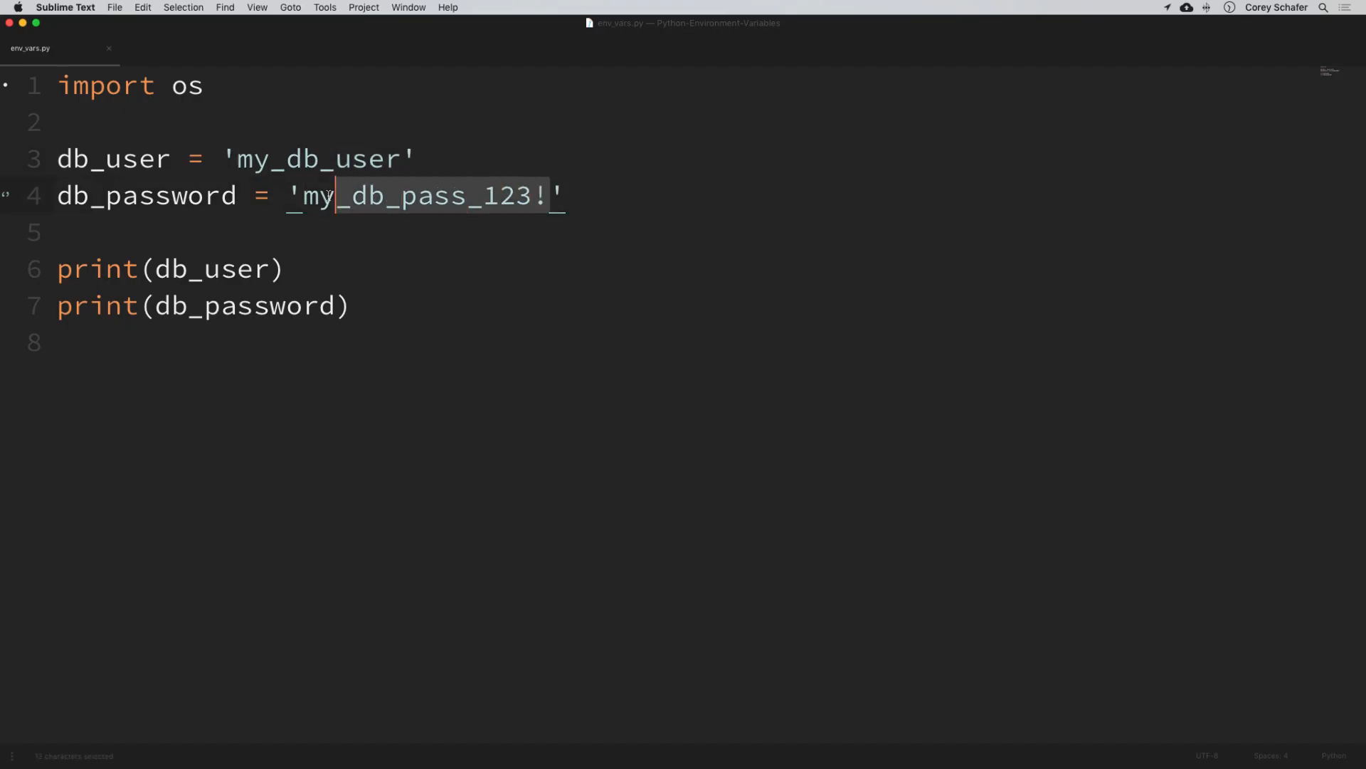
{"action": "mouse_move", "coordinate": [407, 740]}
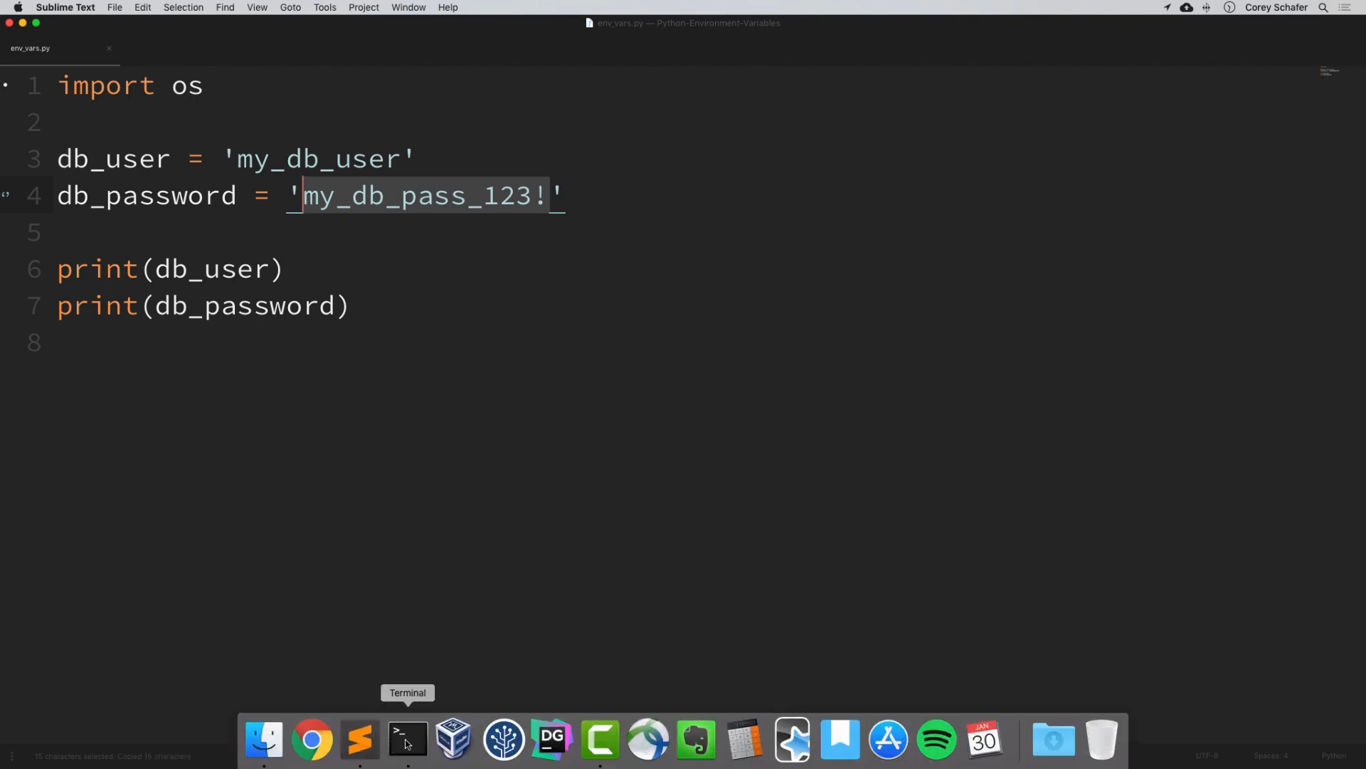
{"action": "left_click", "coordinate": [407, 740]}
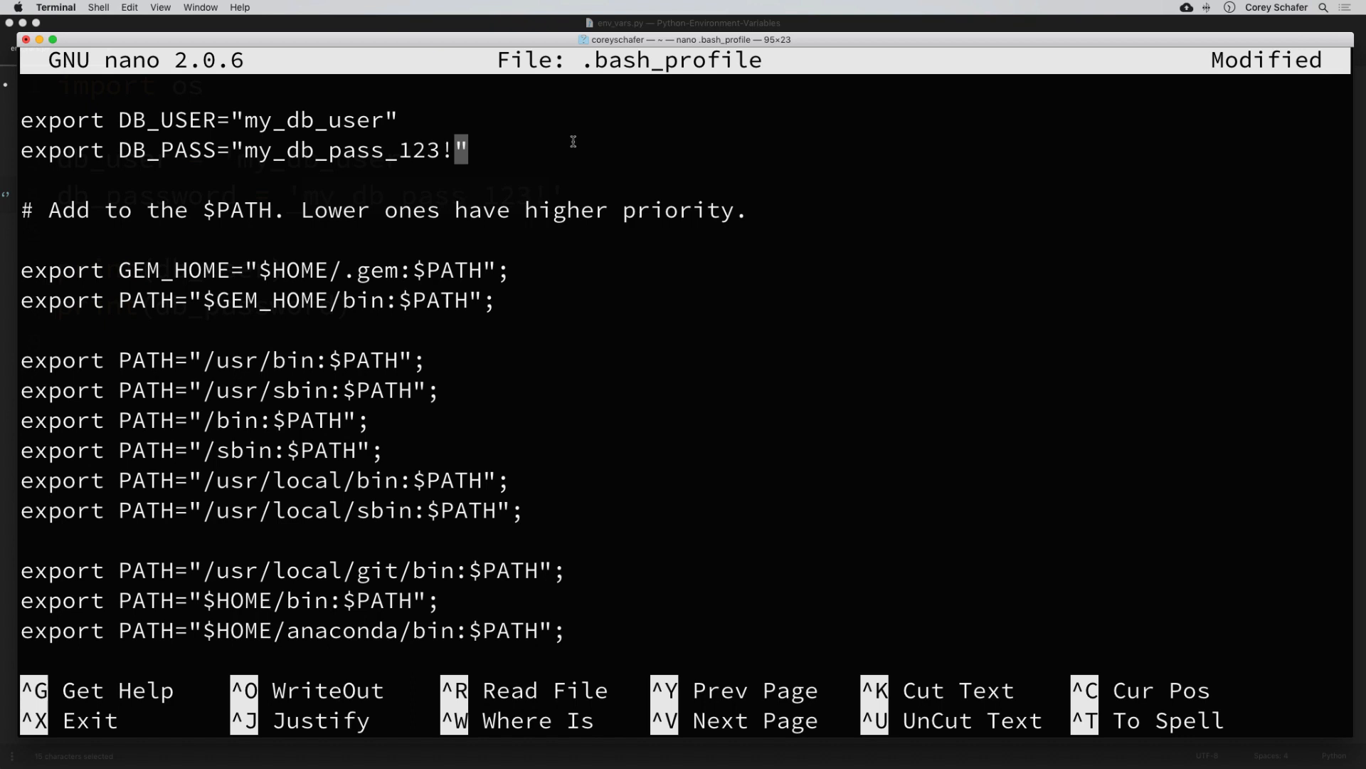
{"action": "key", "text": "ctrl+x"}
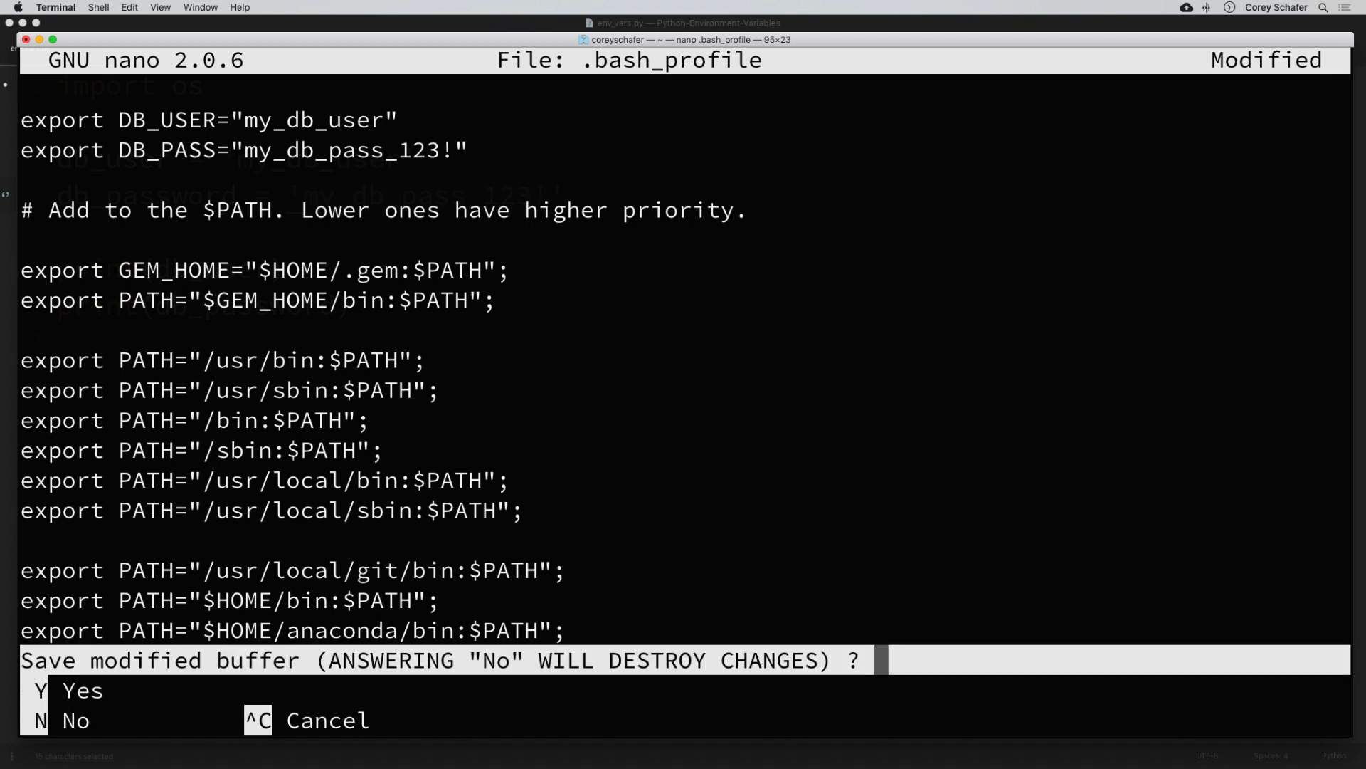
Save the modified .bash_profile and return to the Python script in Sublime Text
{"action": "key", "text": "y"}
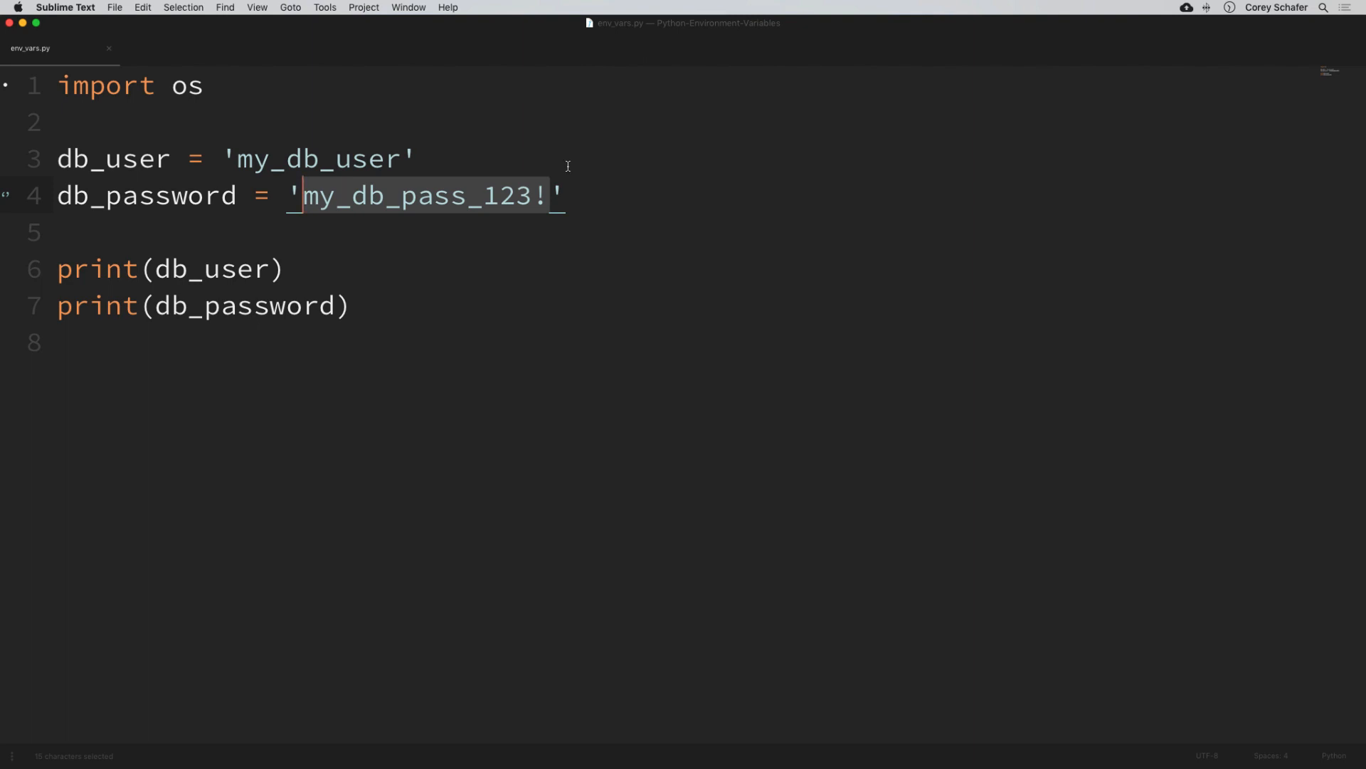
{"action": "left_click", "coordinate": [510, 310]}
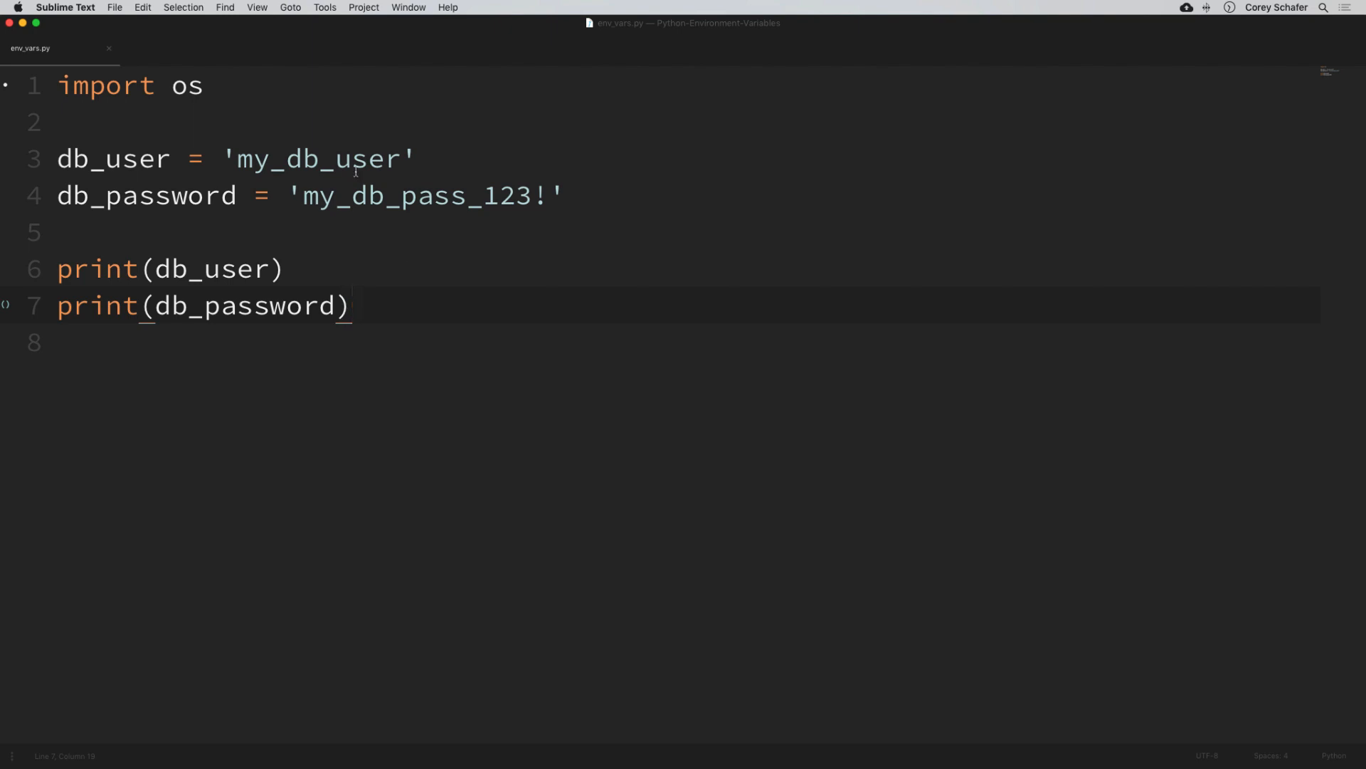
Replace the hardcoded username and password with os.environ.get('DB_USER') and os.environ.get('DB_PASS')
{"action": "triple_click", "coordinate": [129, 85]}
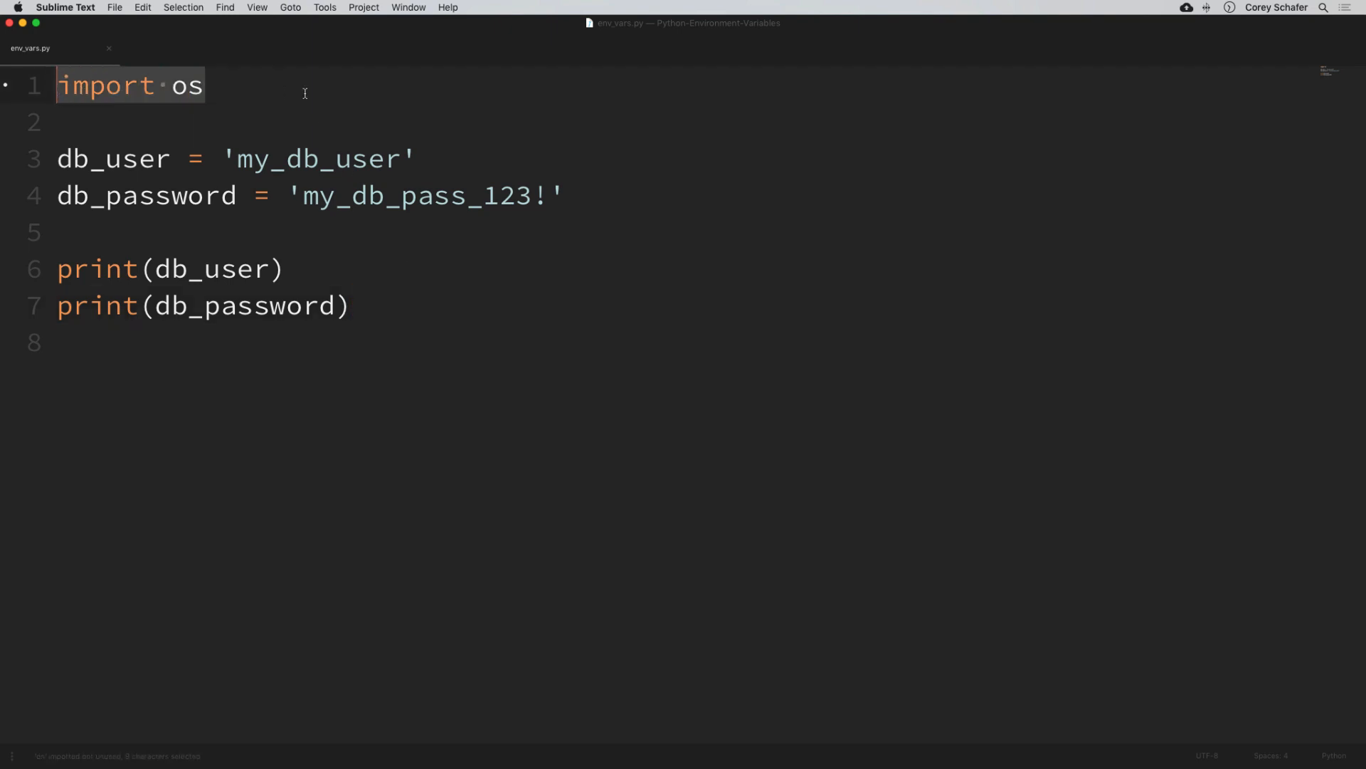
{"action": "double_click", "coordinate": [318, 159]}
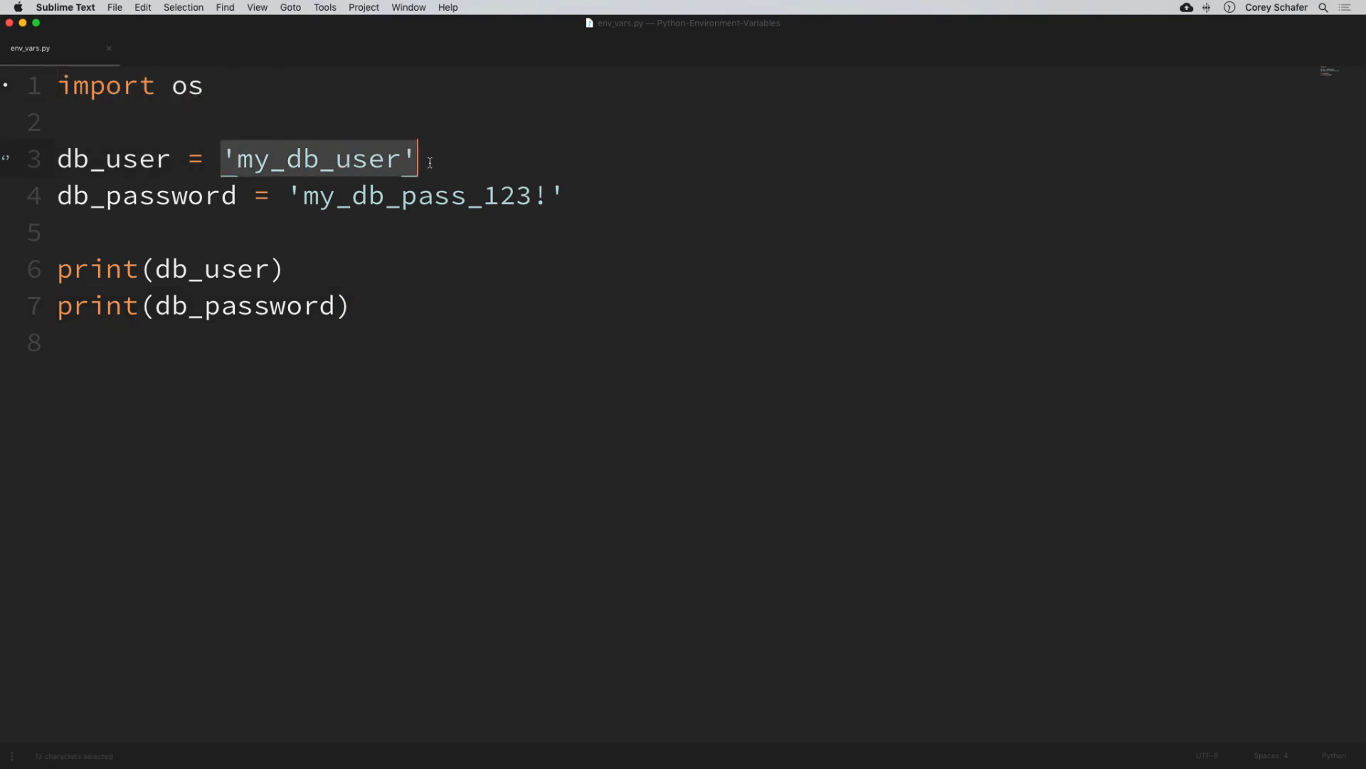
{"action": "type", "text": "os.en"}
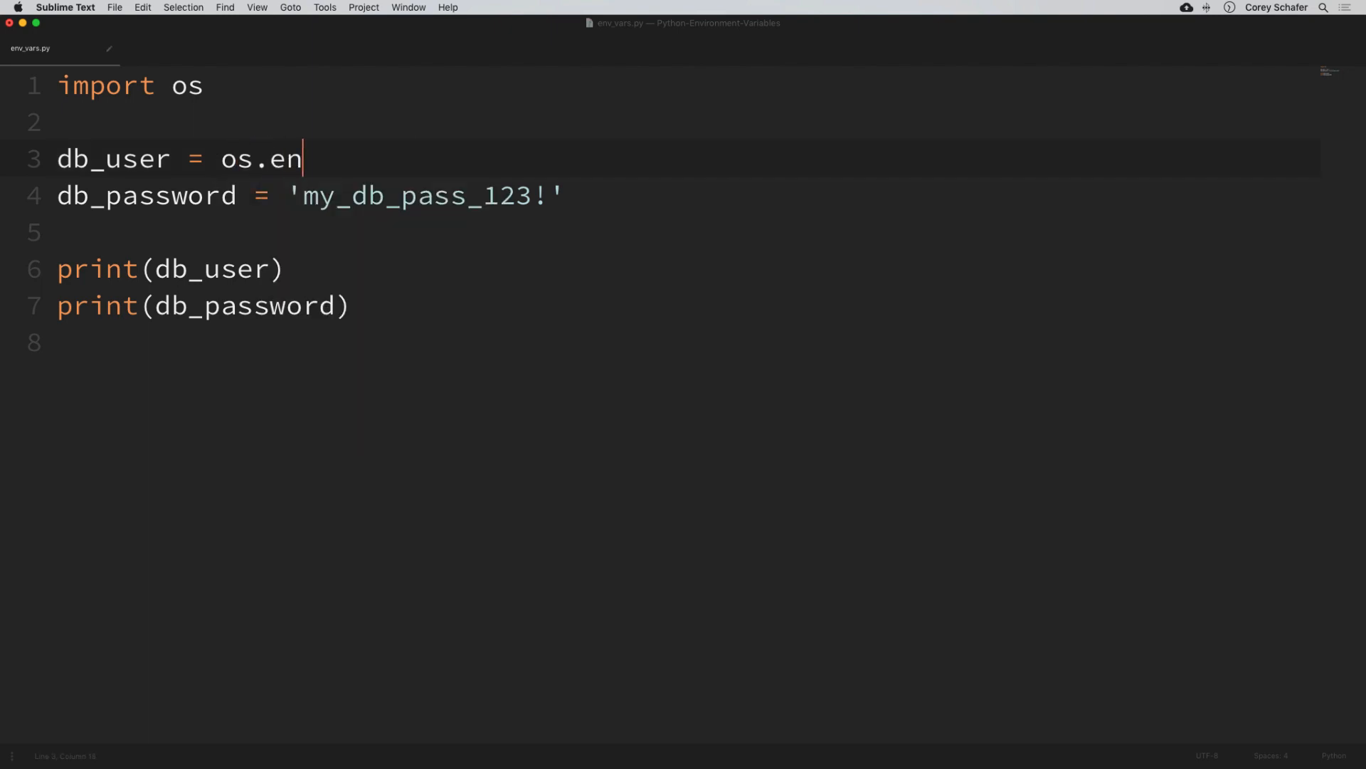
{"action": "type", "text": "viron"}
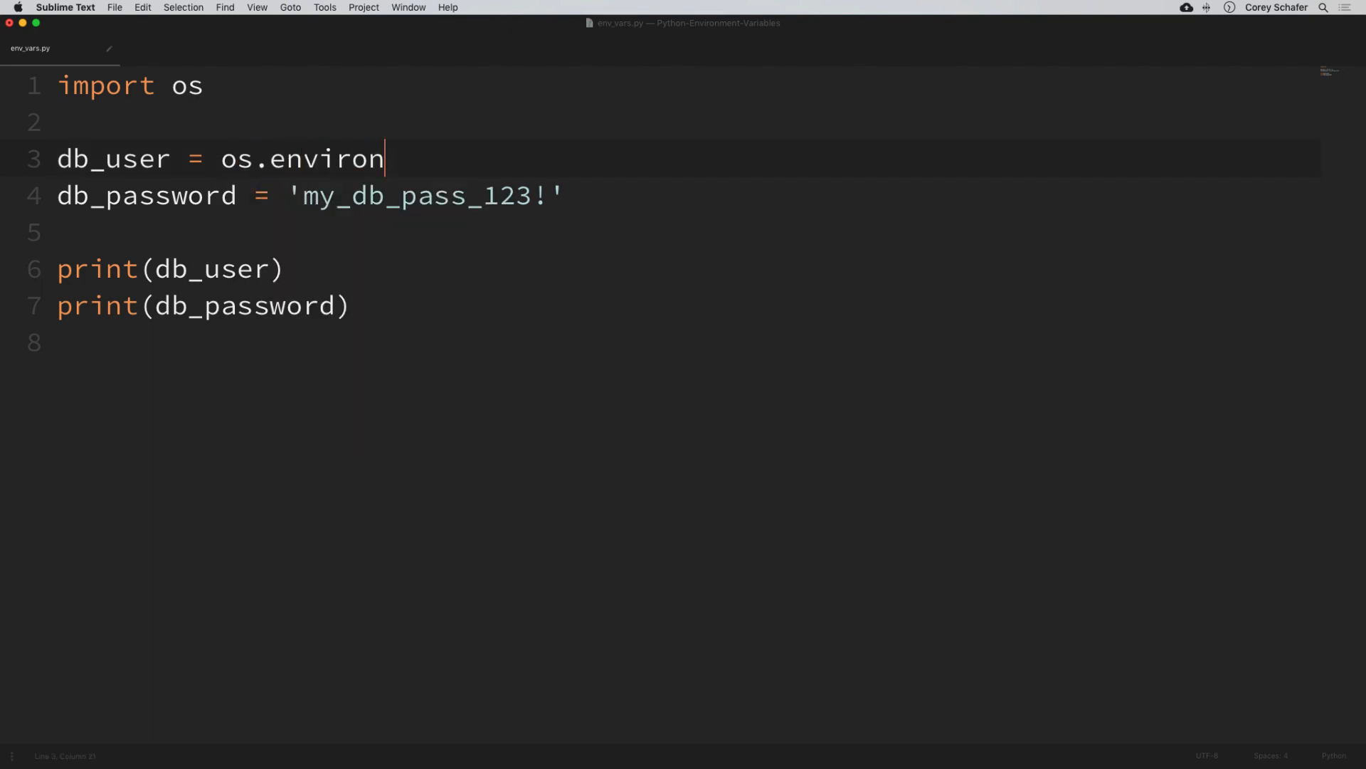
{"action": "type", "text": "."}
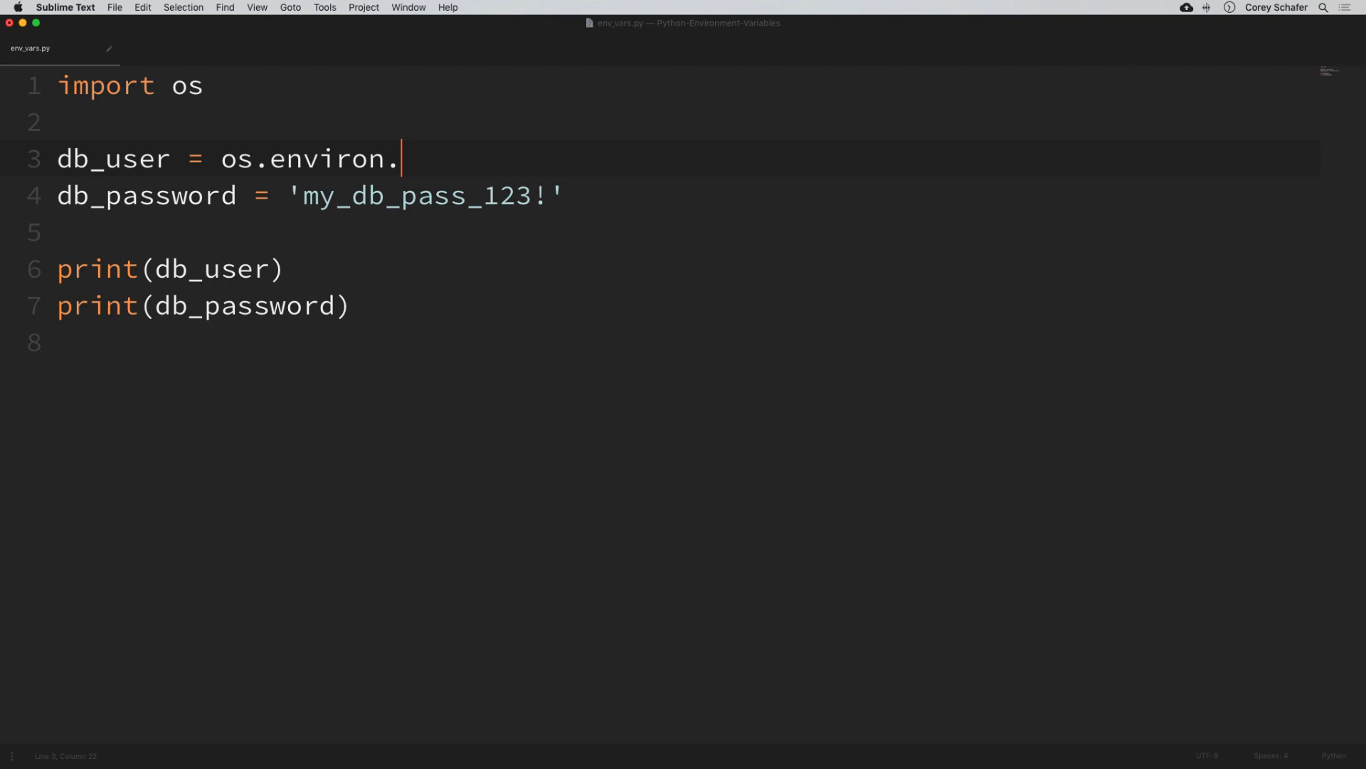
{"action": "type", "text": "get('"}
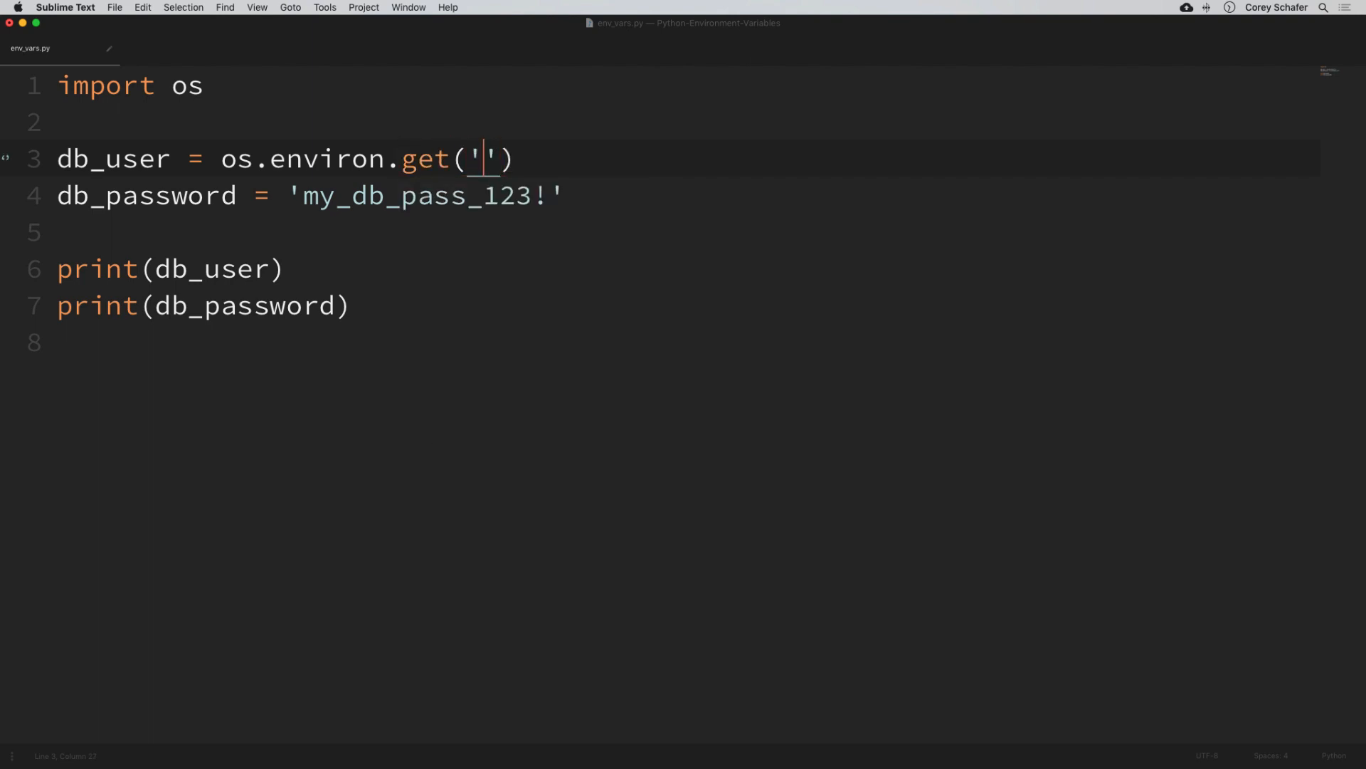
{"action": "type", "text": "DB_U"}
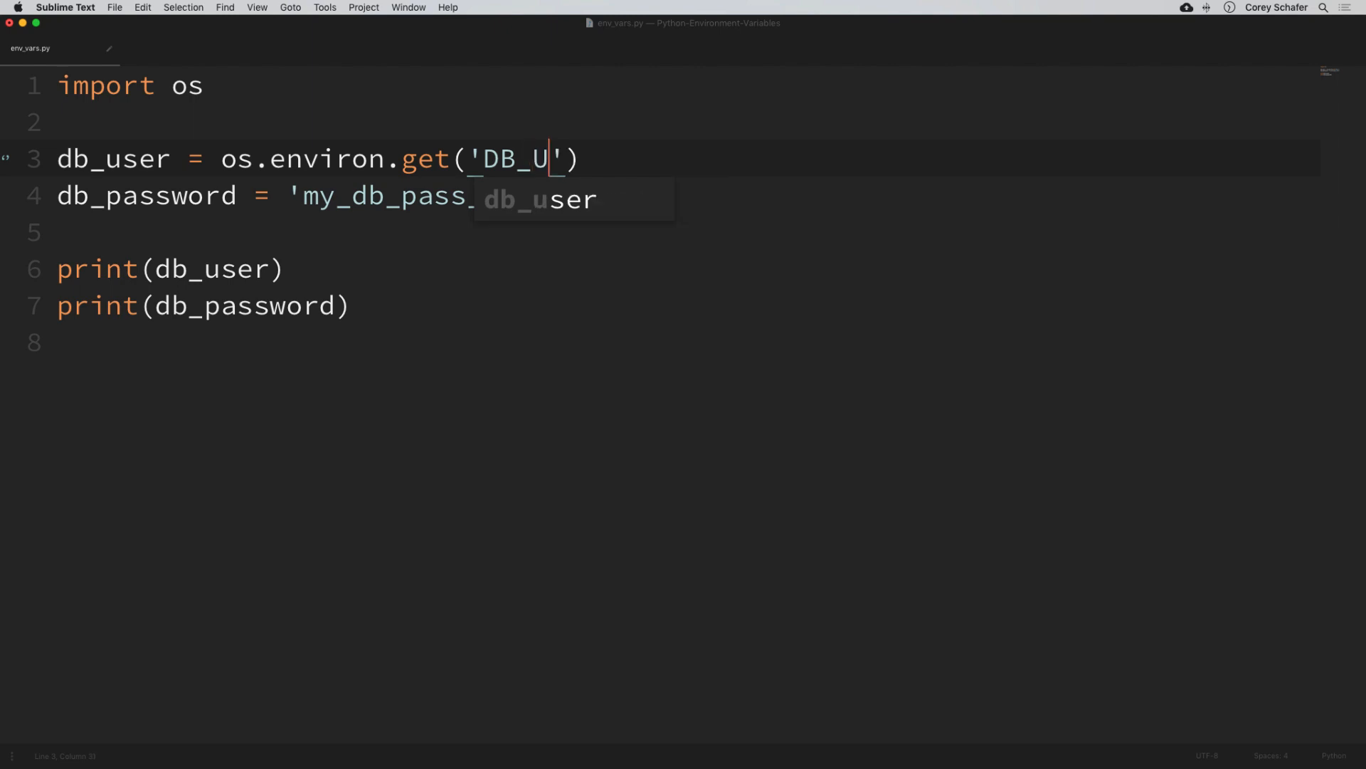
{"action": "type", "text": "SER"}
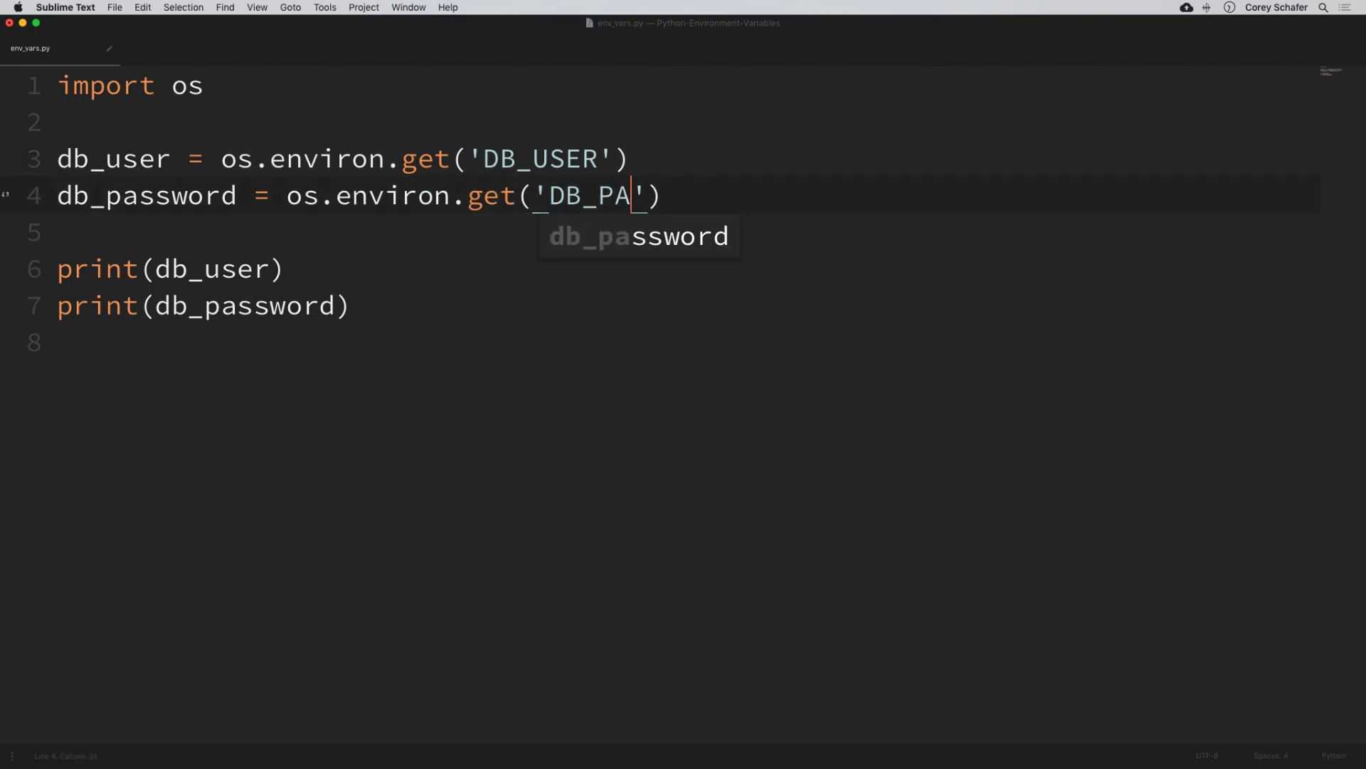
{"action": "type", "text": "SS"}
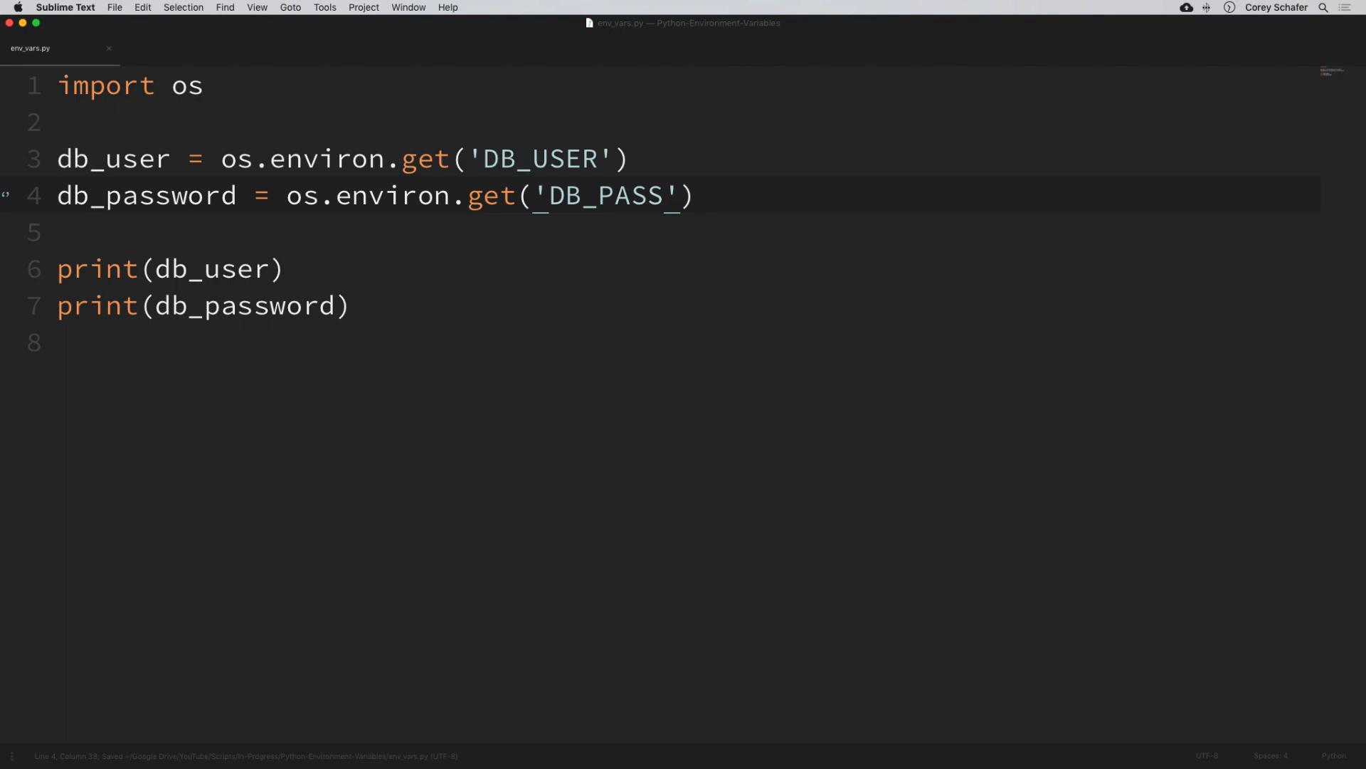